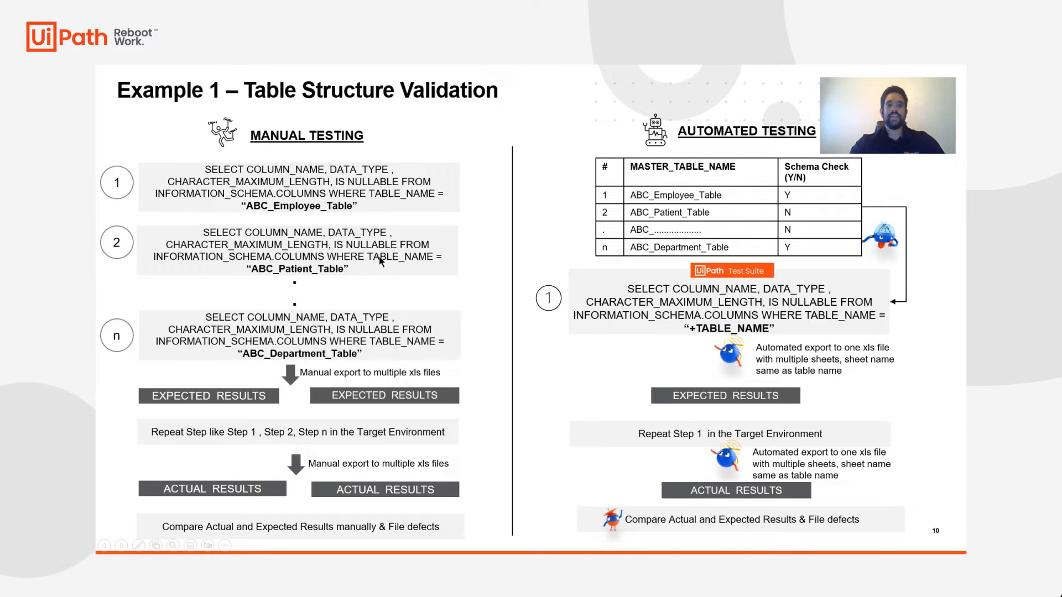
pyautogui.moveTo(433, 370)
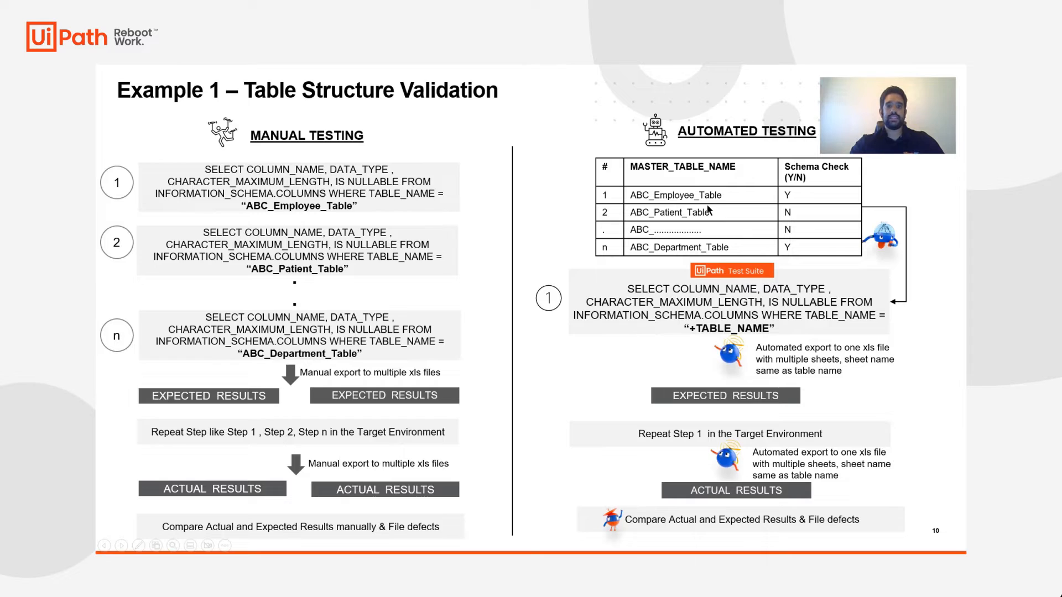
pyautogui.moveTo(782, 236)
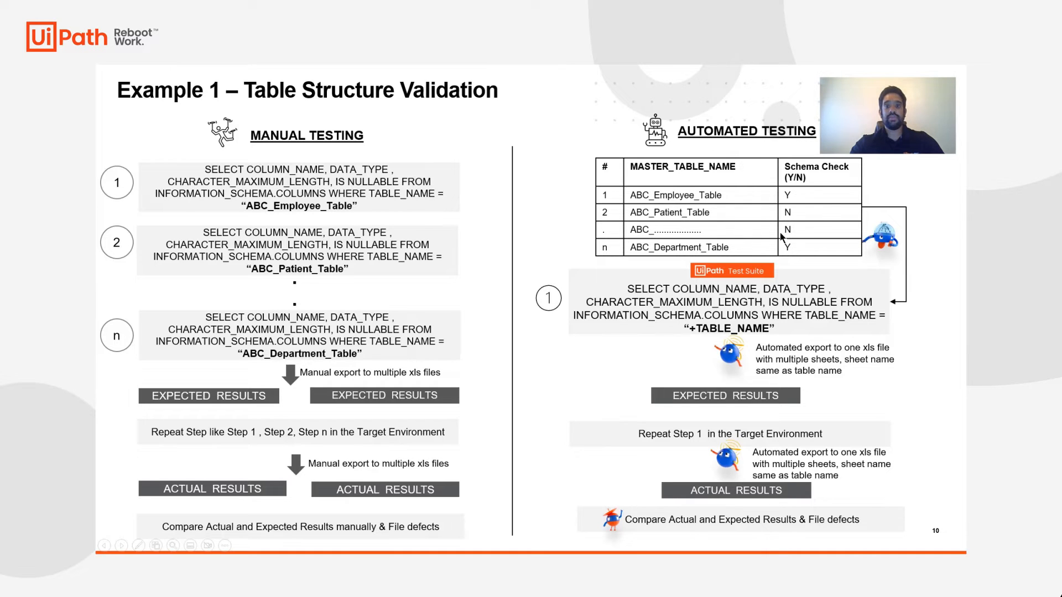
pyautogui.moveTo(738, 197)
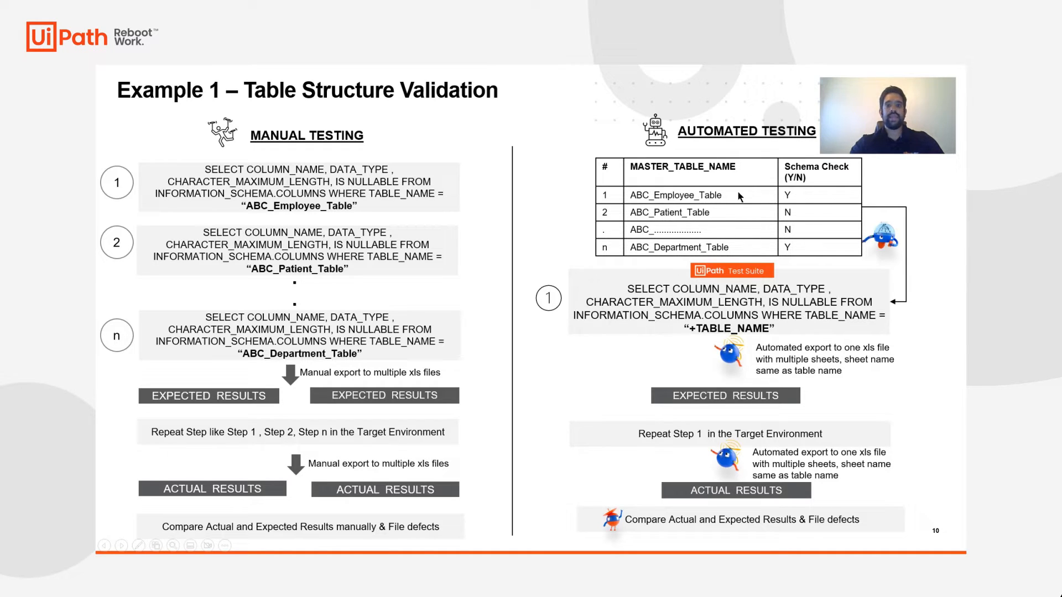
pyautogui.moveTo(877, 259)
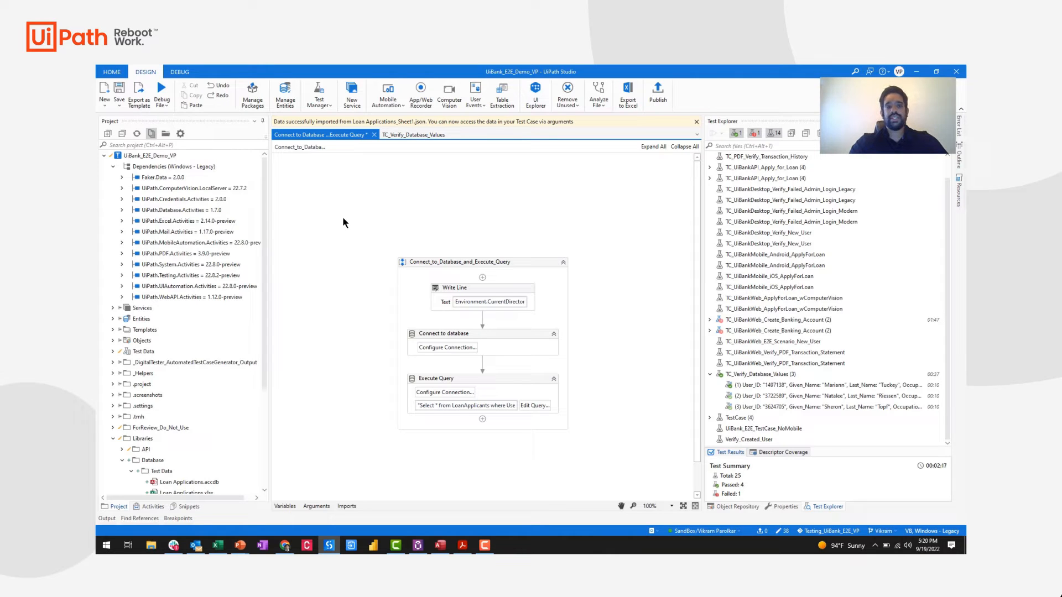
pyautogui.moveTo(179, 210)
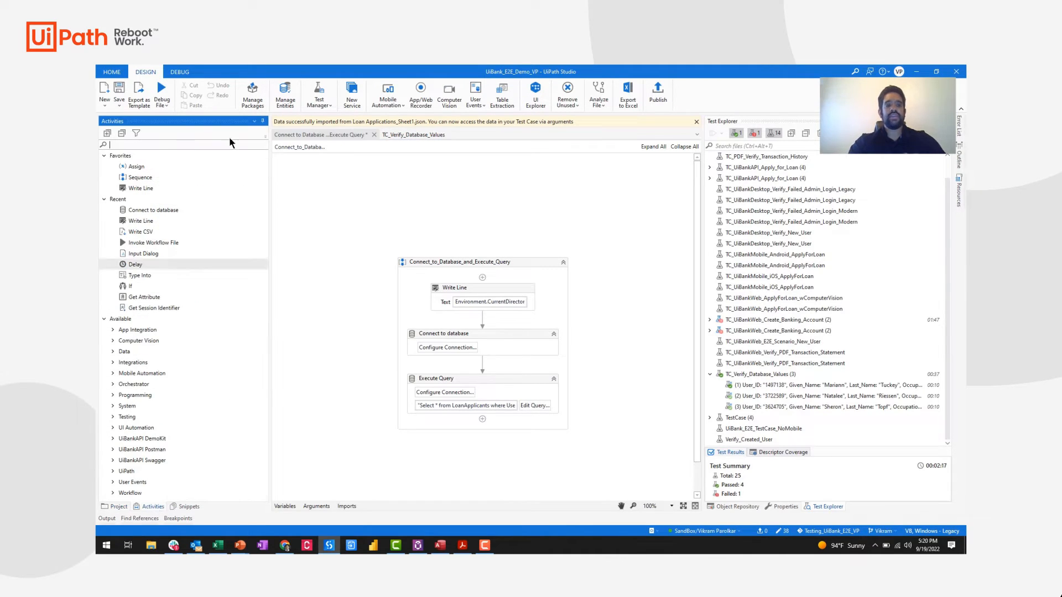
# Step: Filter the Activities panel to 'Database' and bring up Configure Connection on the Connect to database activity
pyautogui.write('Database')
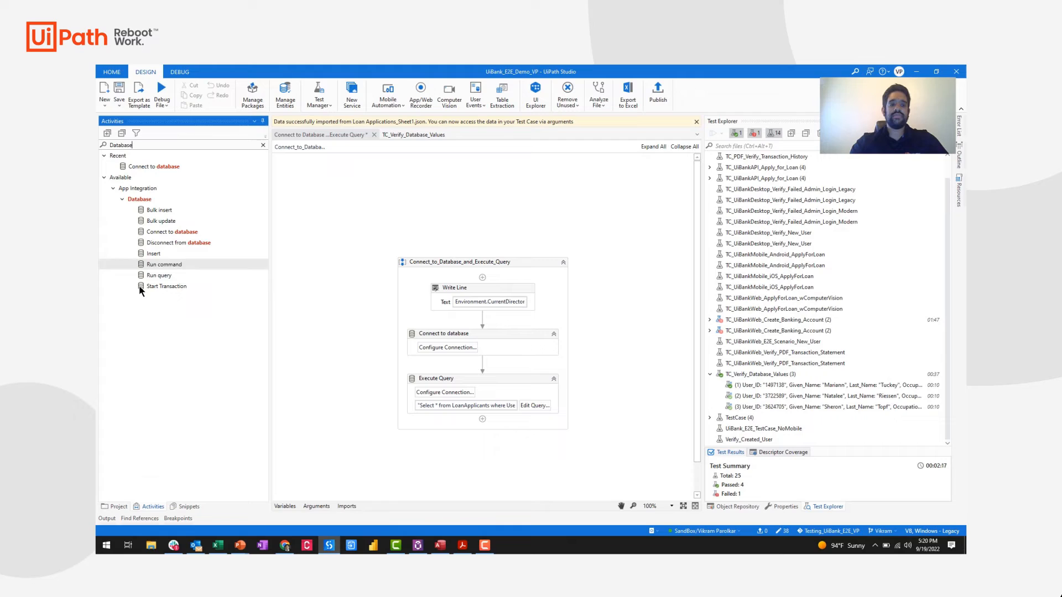
pyautogui.moveTo(329, 301)
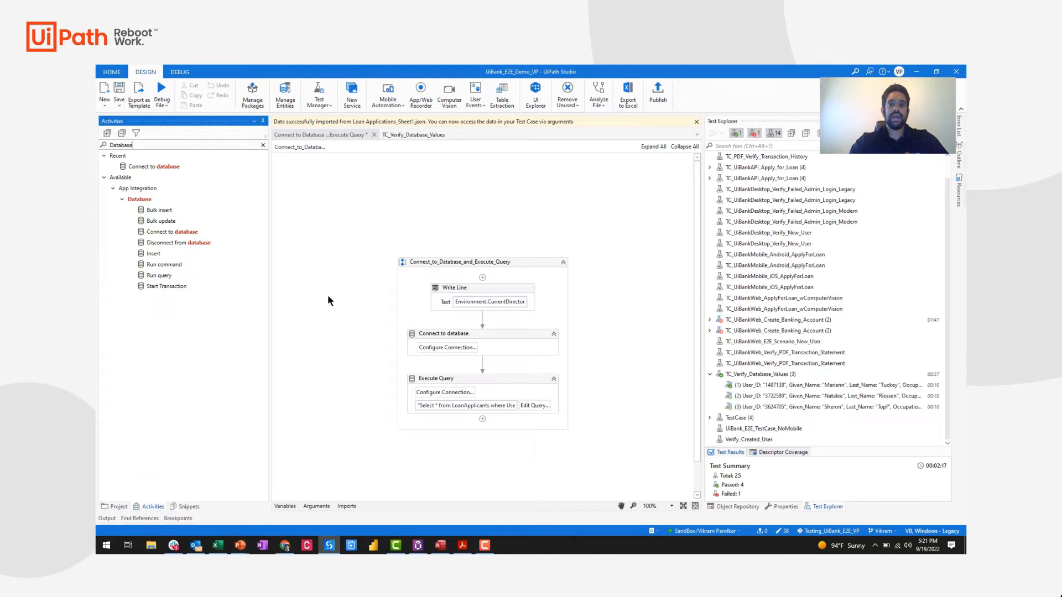
pyautogui.moveTo(356, 326)
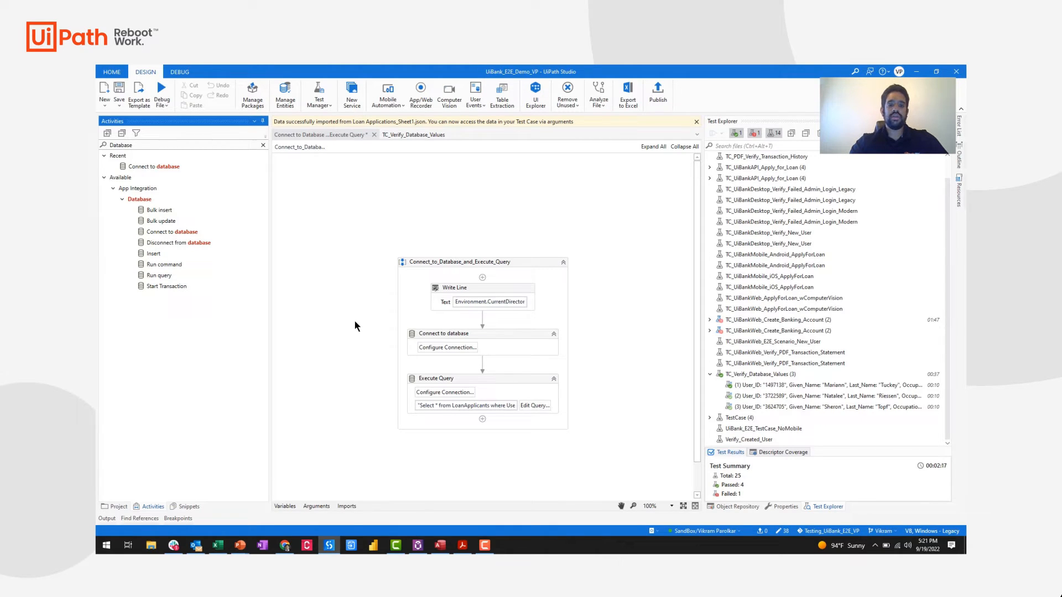
pyautogui.moveTo(501, 344)
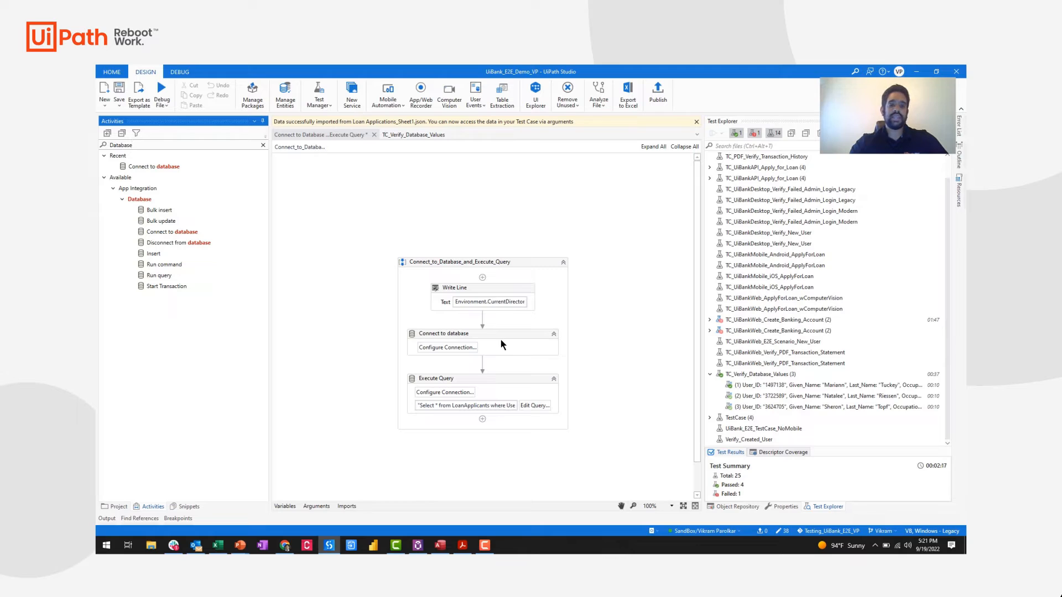
pyautogui.moveTo(508, 390)
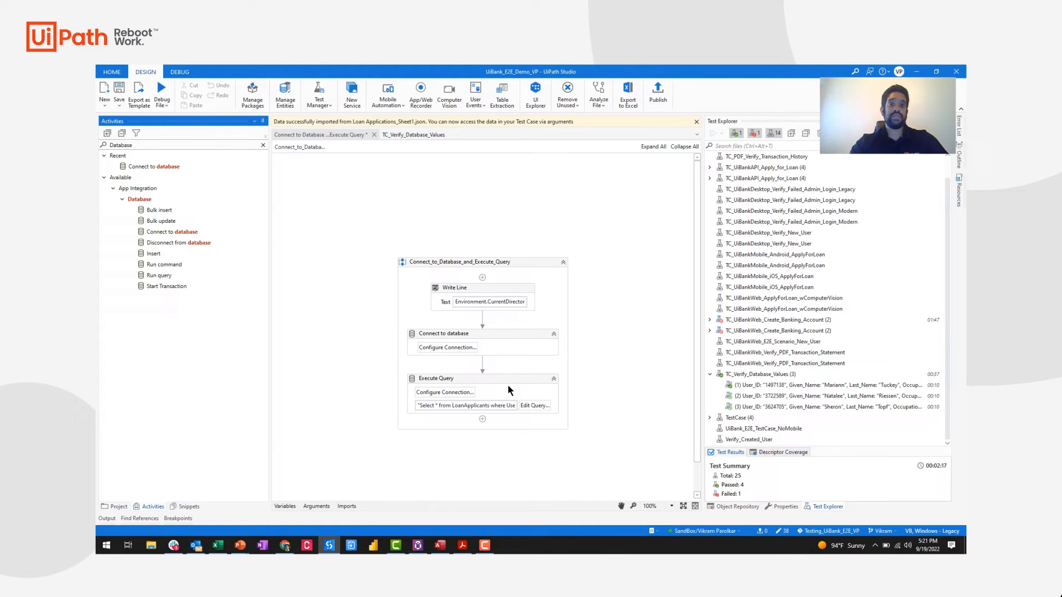
pyautogui.click(446, 346)
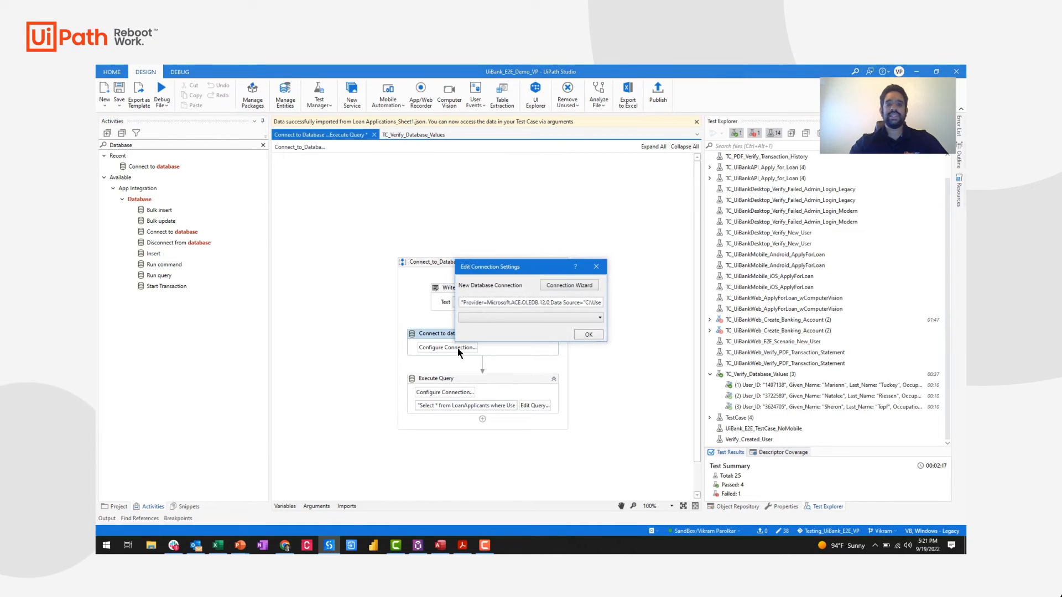
pyautogui.moveTo(552, 277)
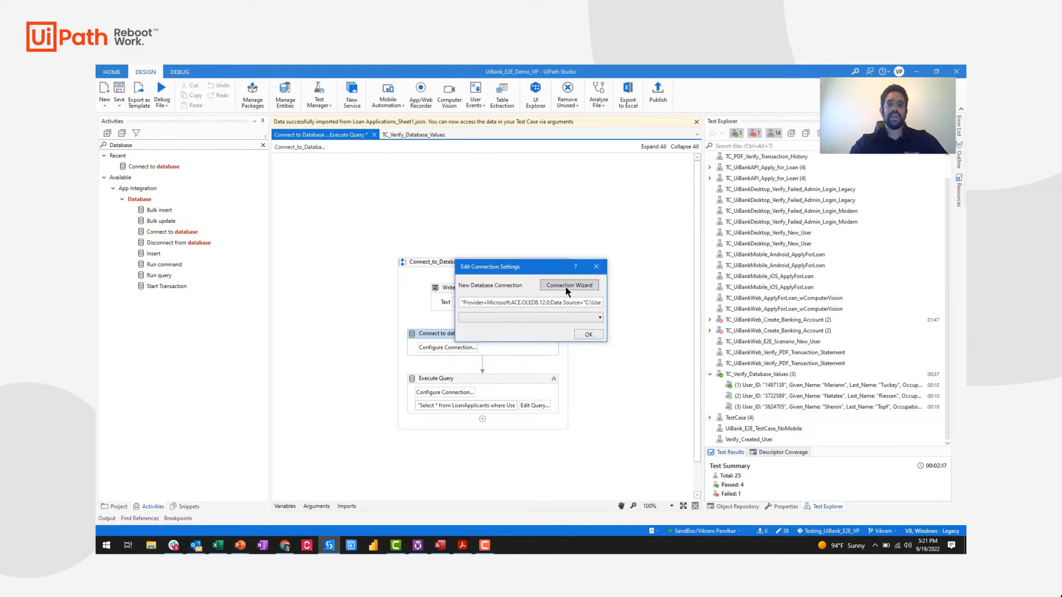
# Step: Use the Connection Wizard to point at the loan applications Access .accdb file and test the connection successfully
pyautogui.click(569, 284)
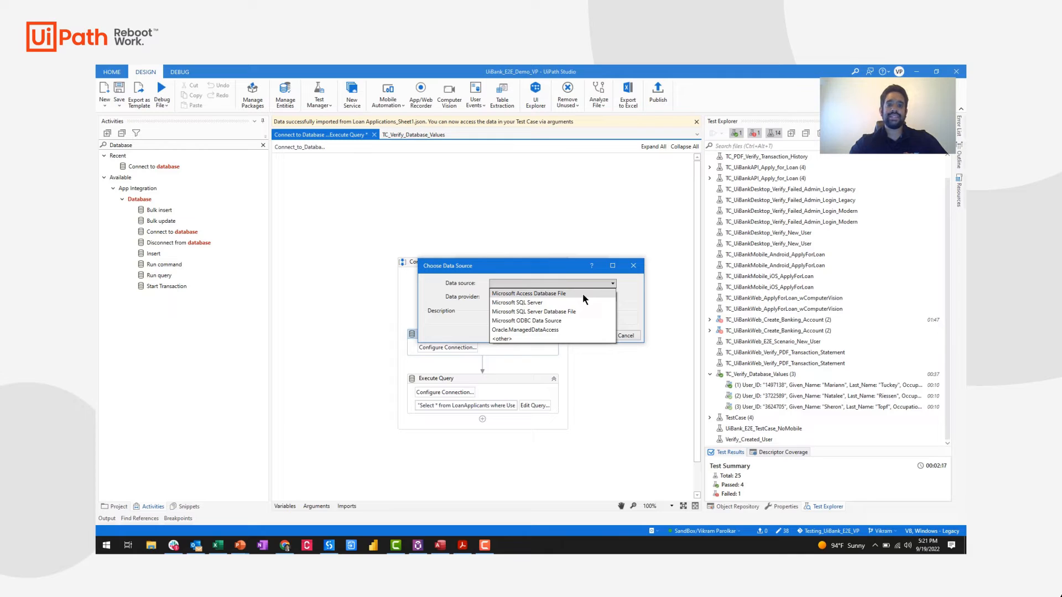
pyautogui.click(529, 293)
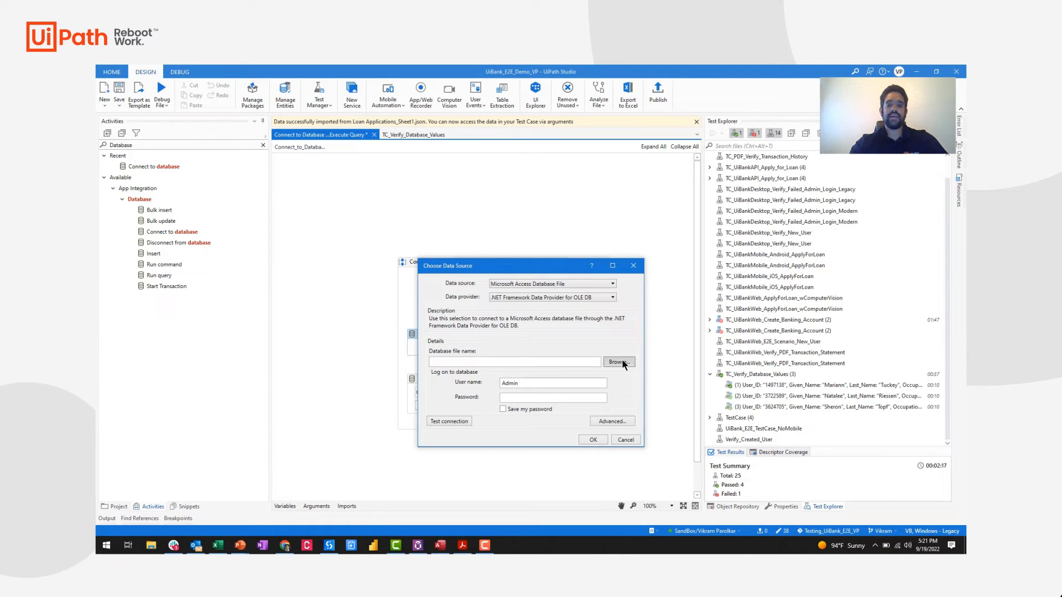
pyautogui.click(617, 361)
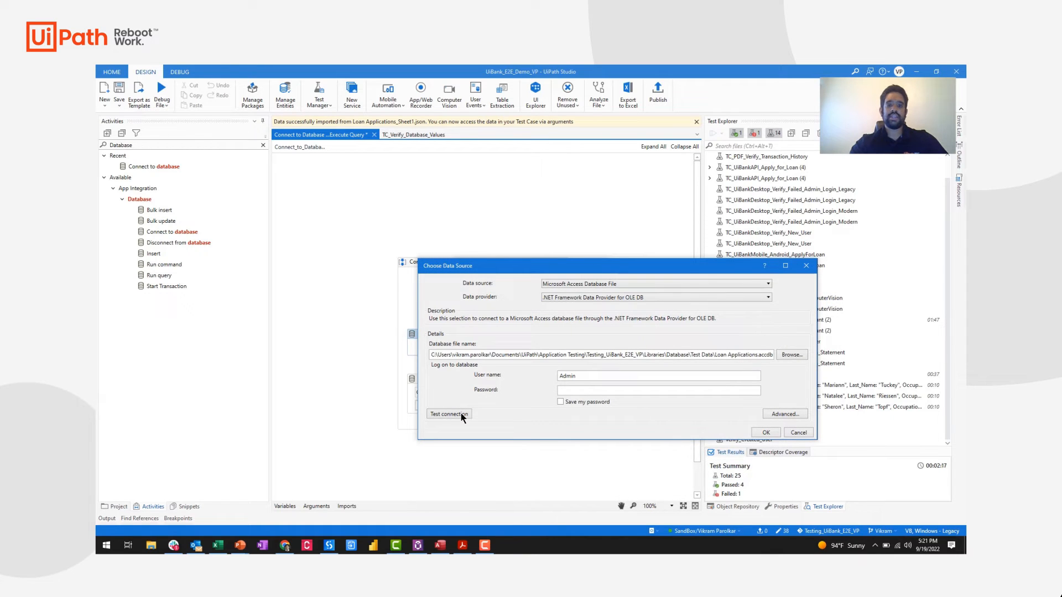
pyautogui.click(448, 414)
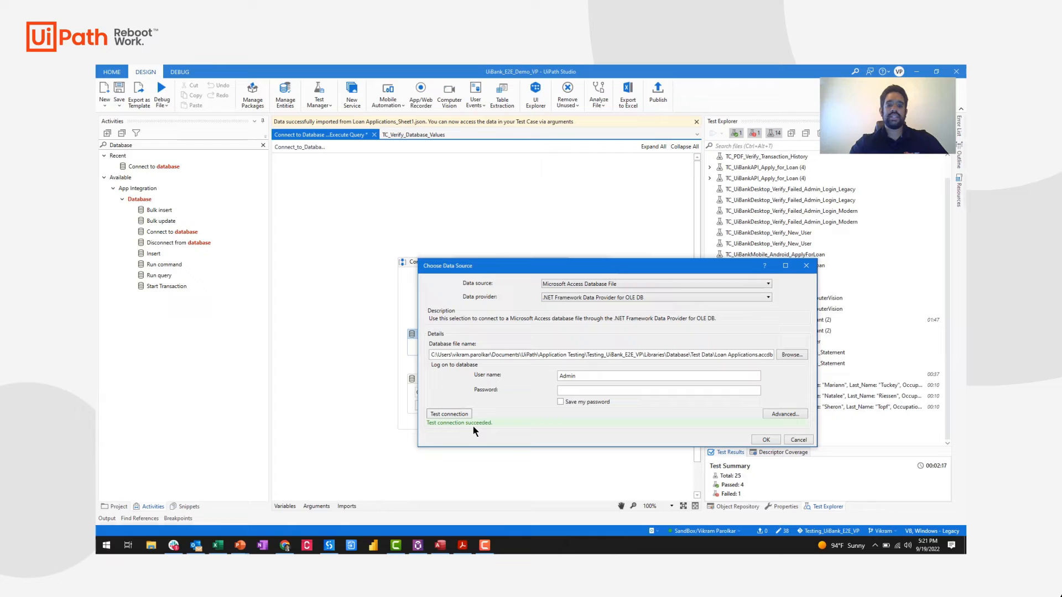
pyautogui.moveTo(640, 318)
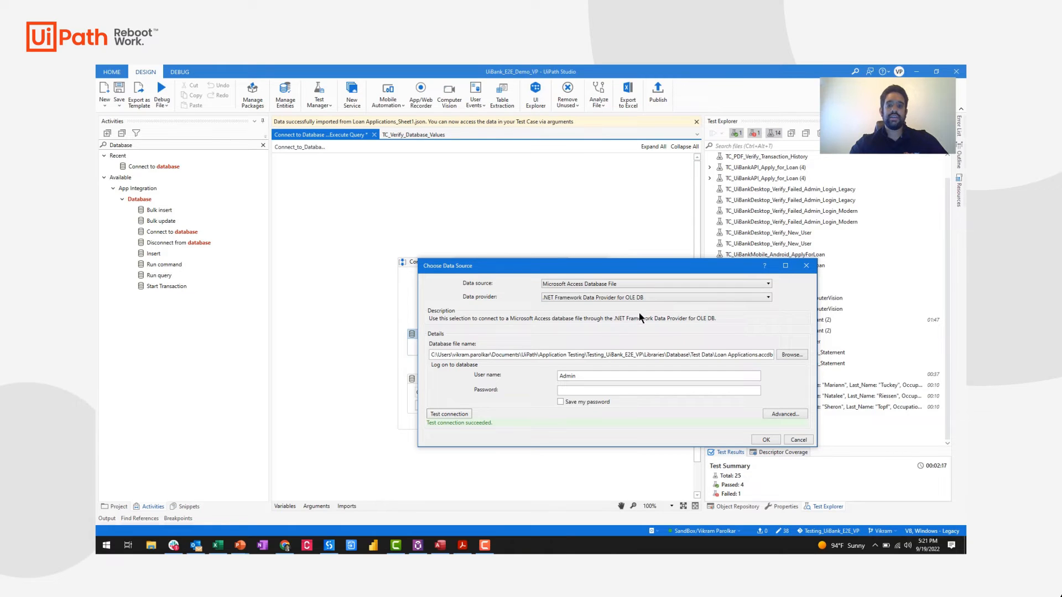
# Step: Switch the data source type to Microsoft SQL Server for comparison, then leave the settings unchanged
pyautogui.click(766, 283)
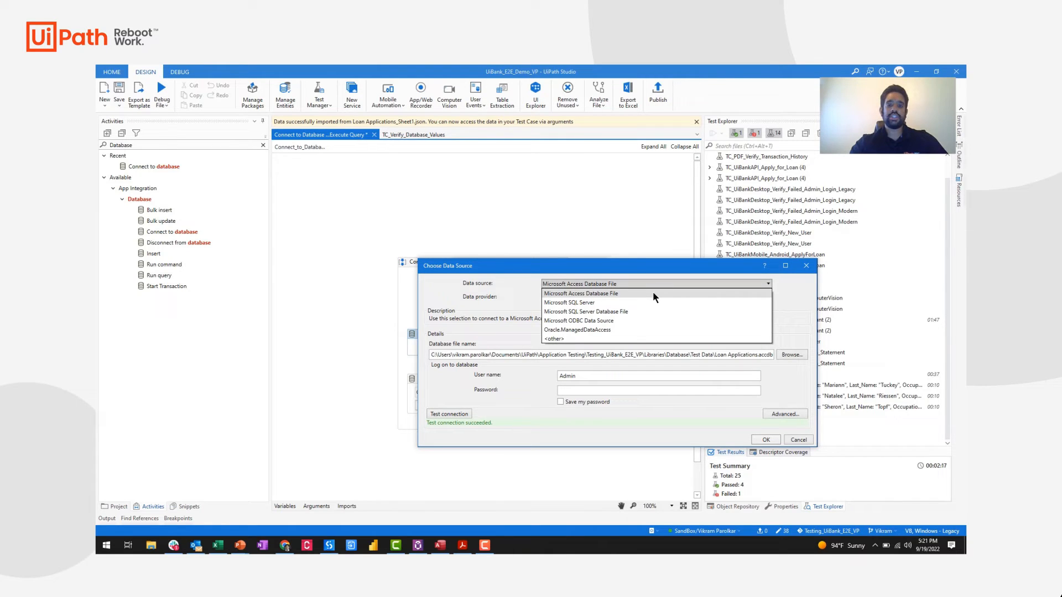
pyautogui.click(568, 302)
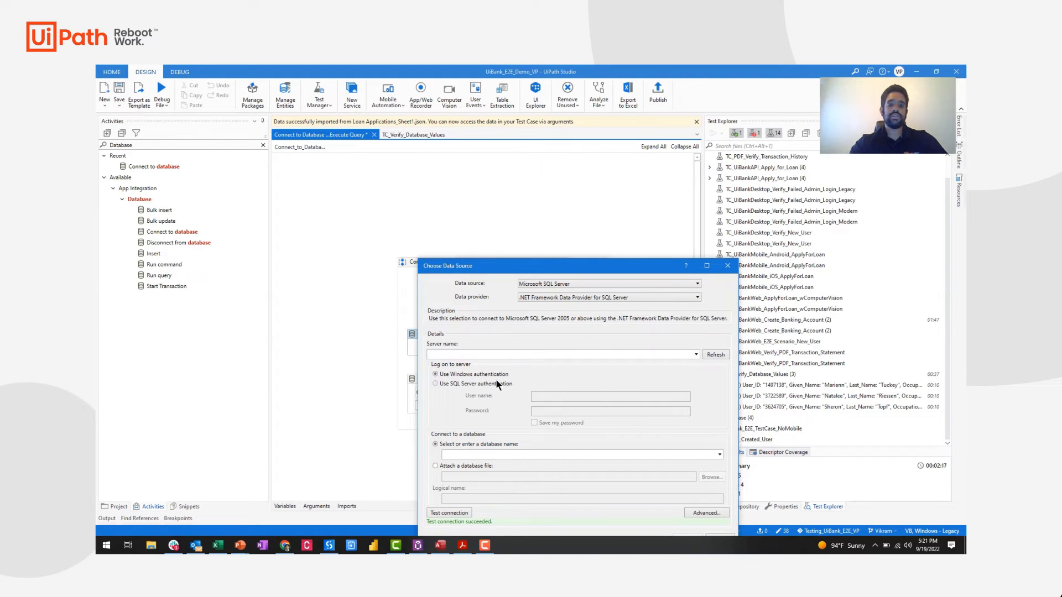
pyautogui.moveTo(500, 386)
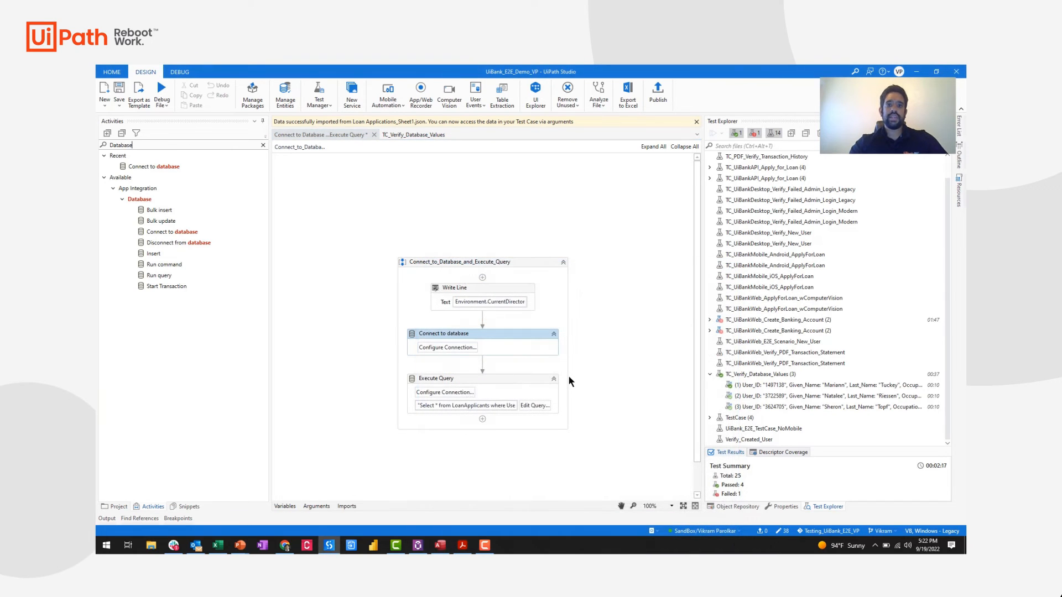
pyautogui.moveTo(484, 396)
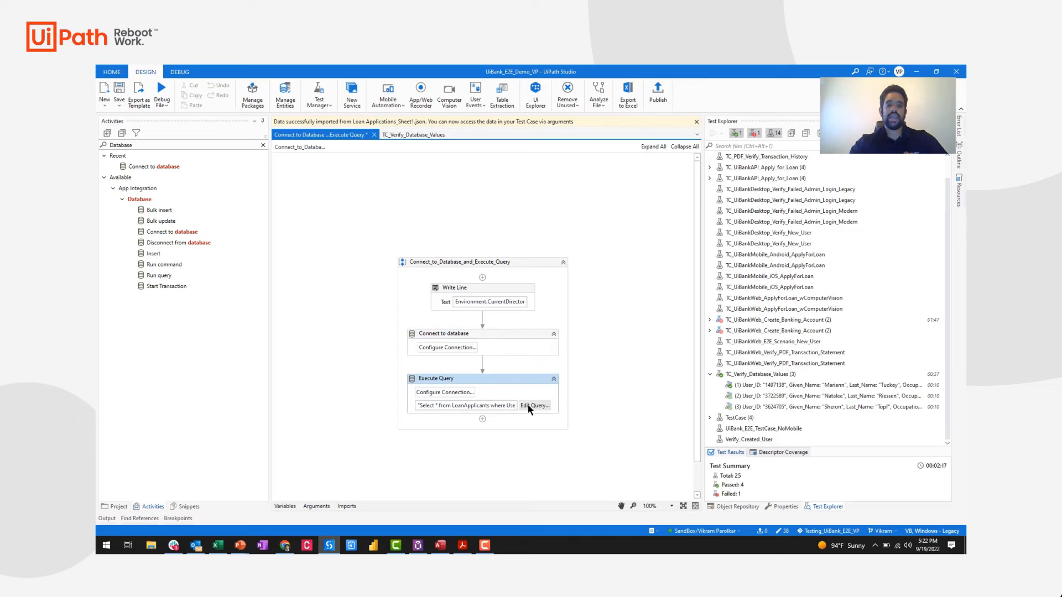
# Step: Review the Execute Query SQL selecting loan applicants by user ID and set its Command type to Text
pyautogui.click(534, 404)
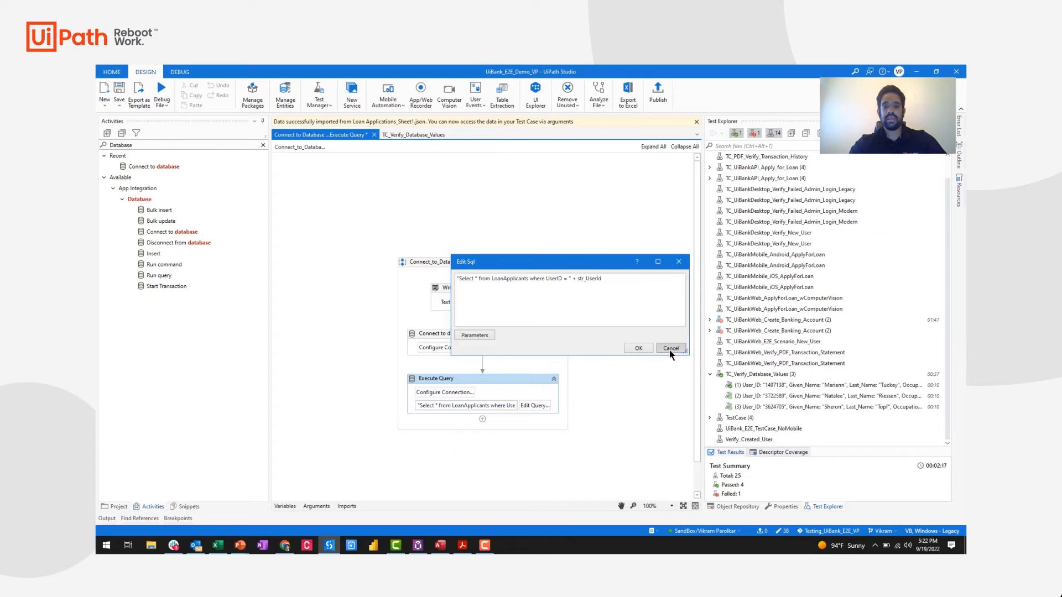
pyautogui.click(670, 347)
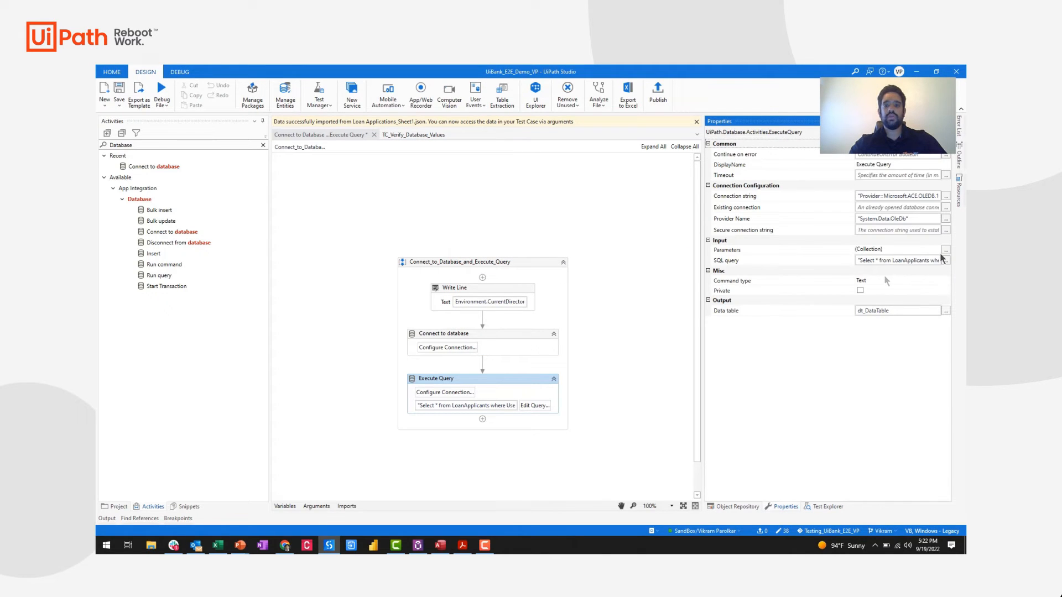
pyautogui.click(945, 280)
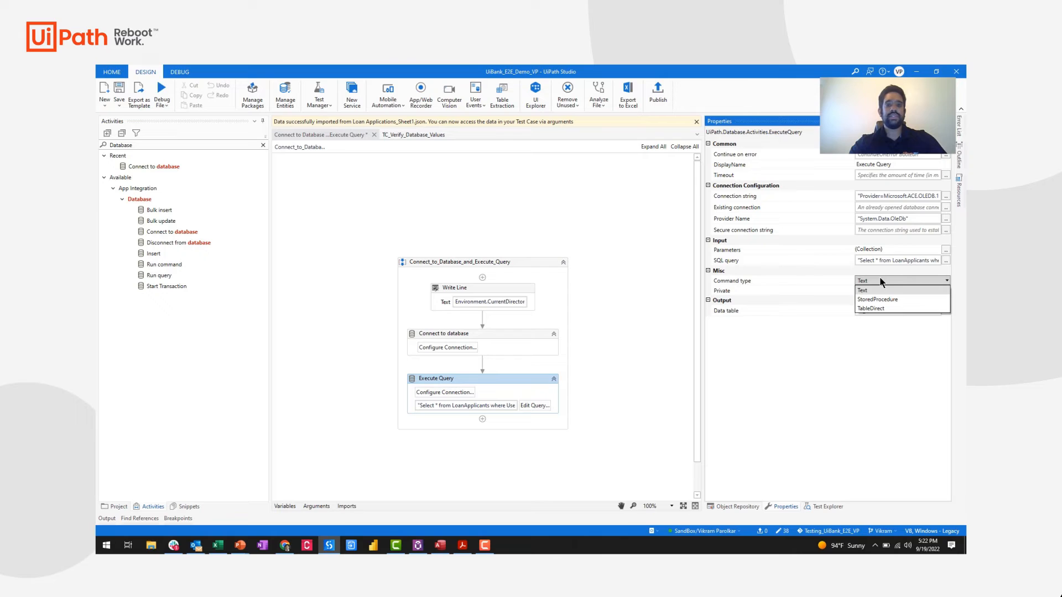
pyautogui.moveTo(897, 309)
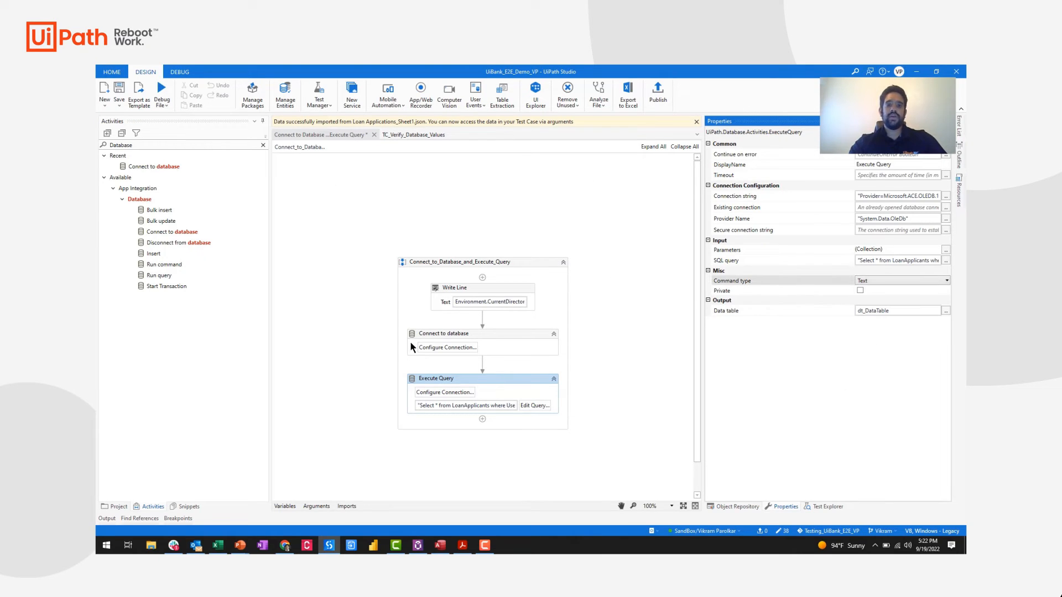
# Step: Show the TC_Verify_Database_Values workflow's Then section and inspect the Verify Given Name Field check
pyautogui.click(414, 134)
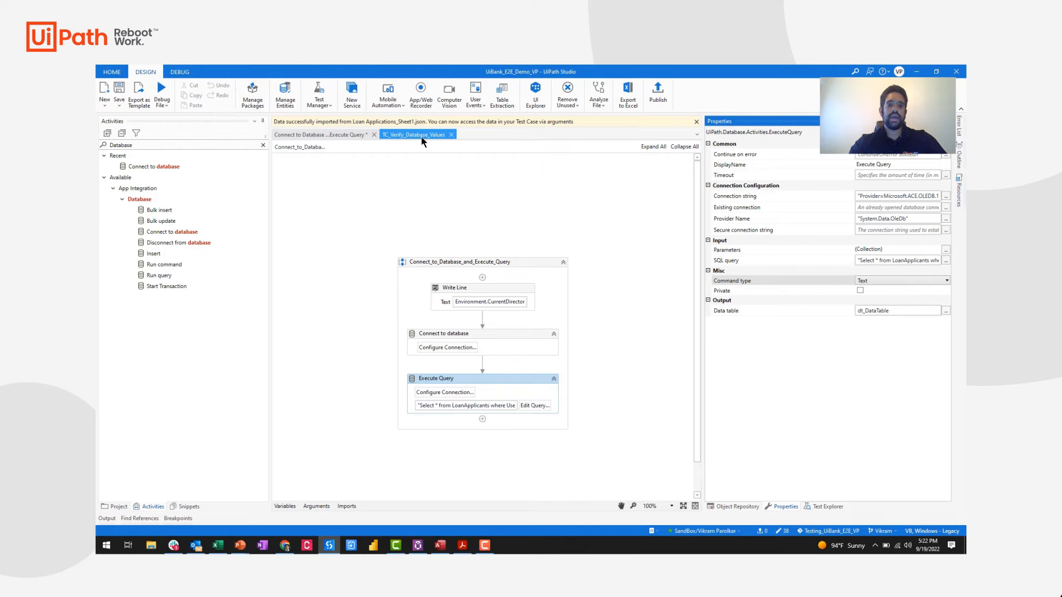
pyautogui.click(414, 135)
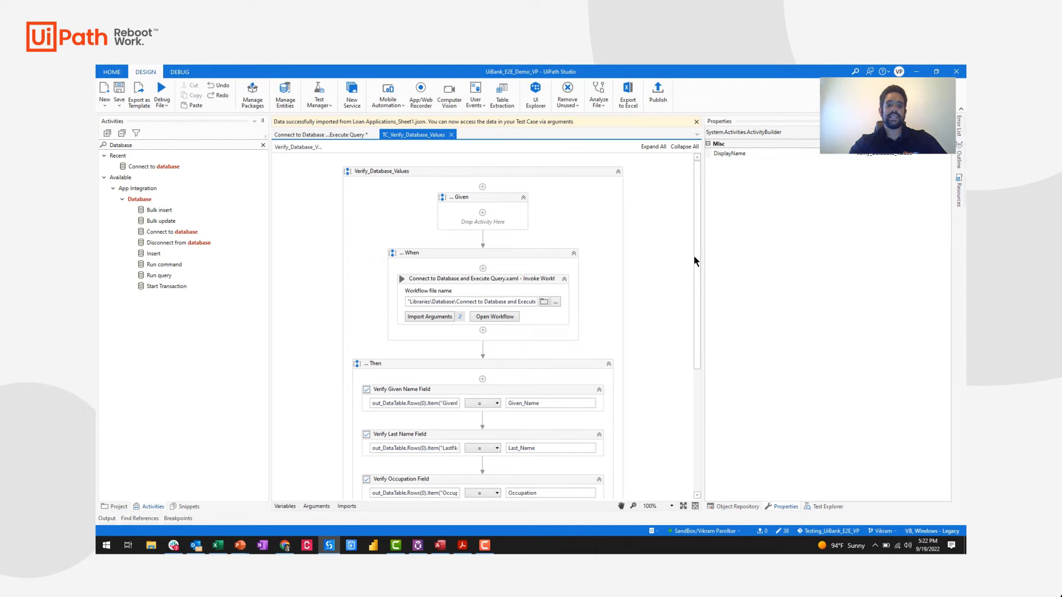
pyautogui.scroll(-3)
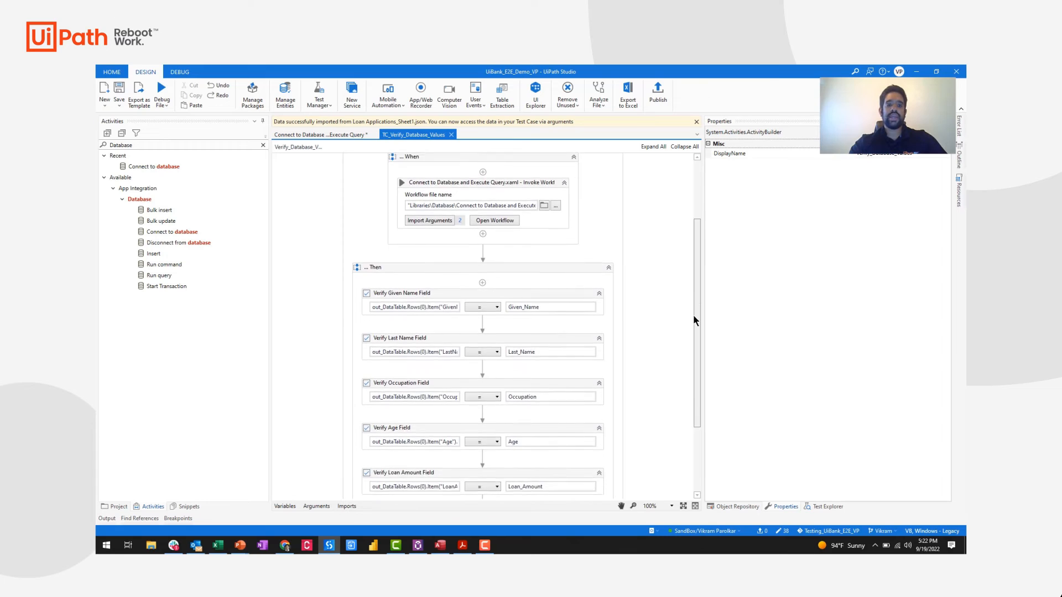
pyautogui.scroll(-3)
pyautogui.write('Testing')
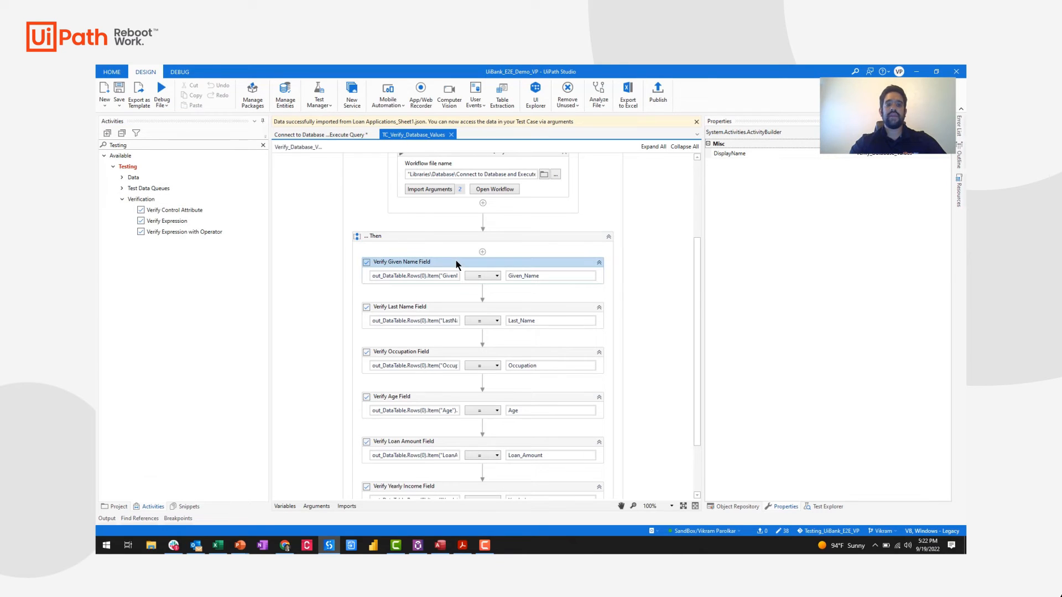
pyautogui.click(403, 218)
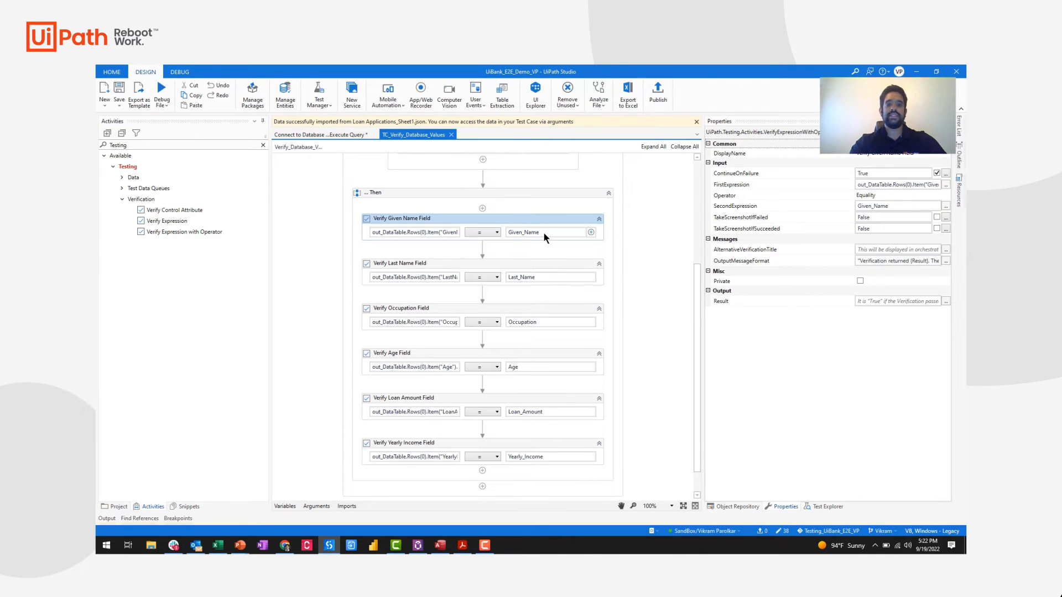
pyautogui.moveTo(542, 232)
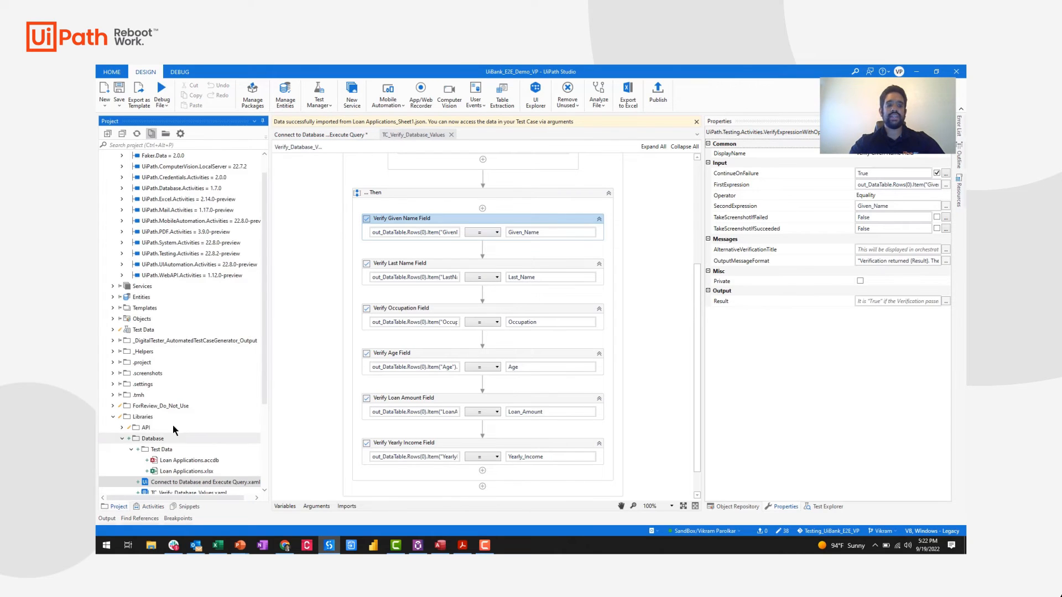
# Step: Add Loan Applications.xlsx as file-based test data to TC_Verify_Database_Values.xaml and run it with all six checks True
pyautogui.scroll(-3)
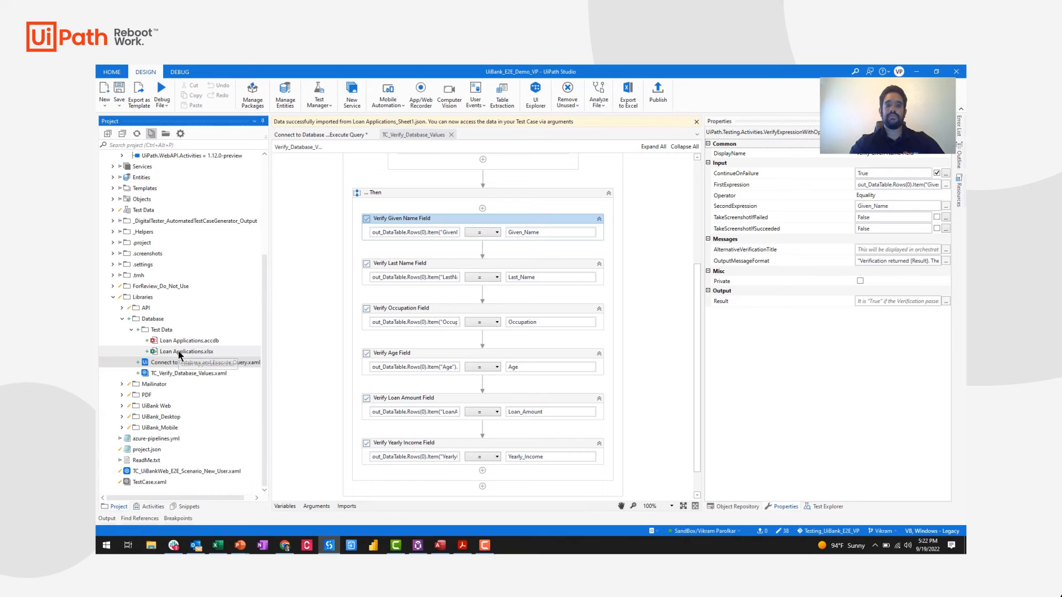
pyautogui.click(195, 373)
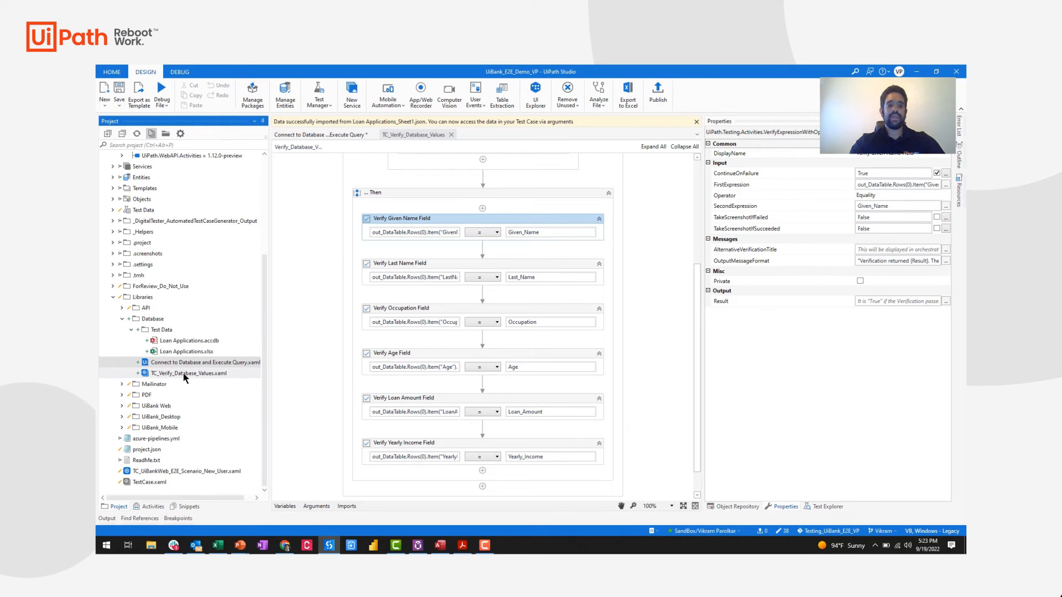
pyautogui.rightClick(189, 373)
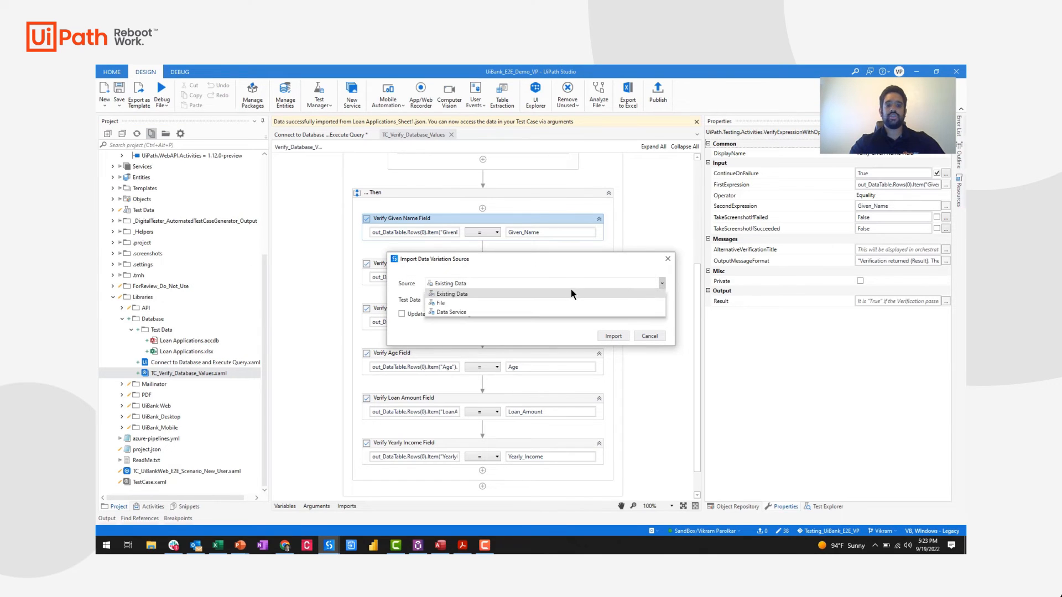
pyautogui.click(441, 302)
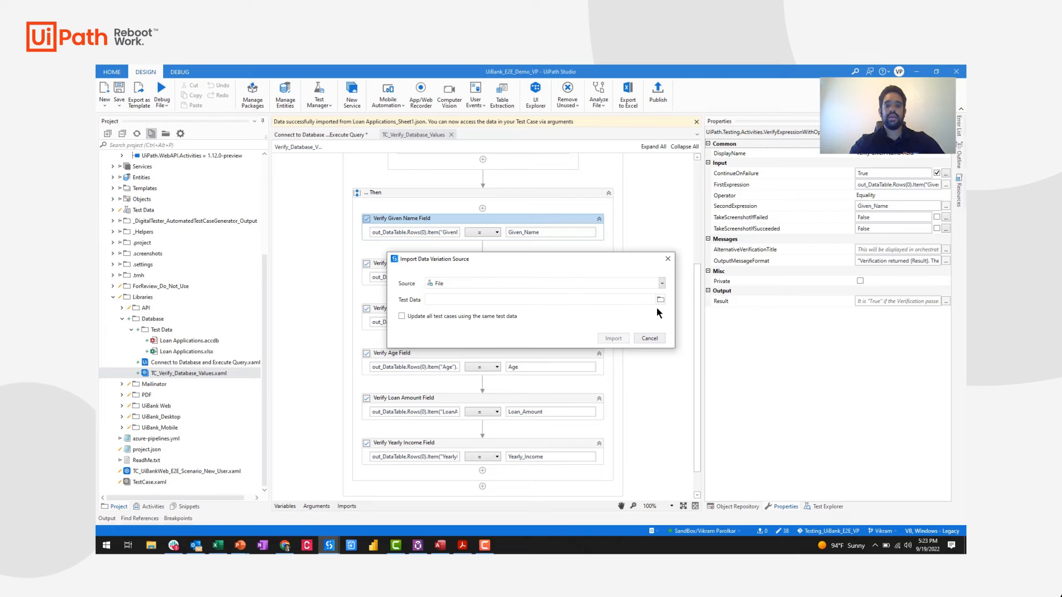
pyautogui.click(660, 300)
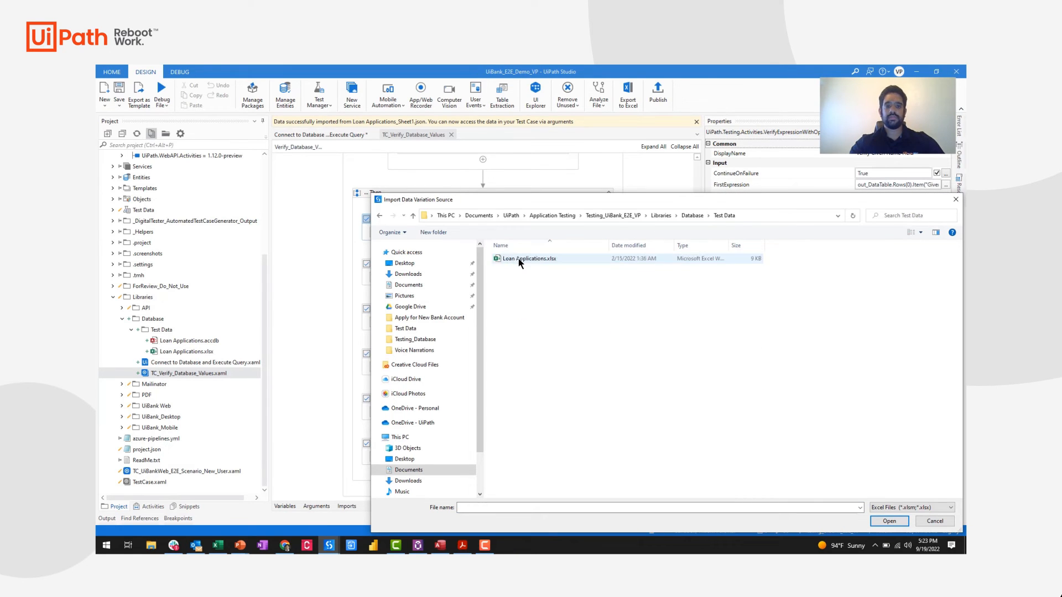
pyautogui.click(889, 521)
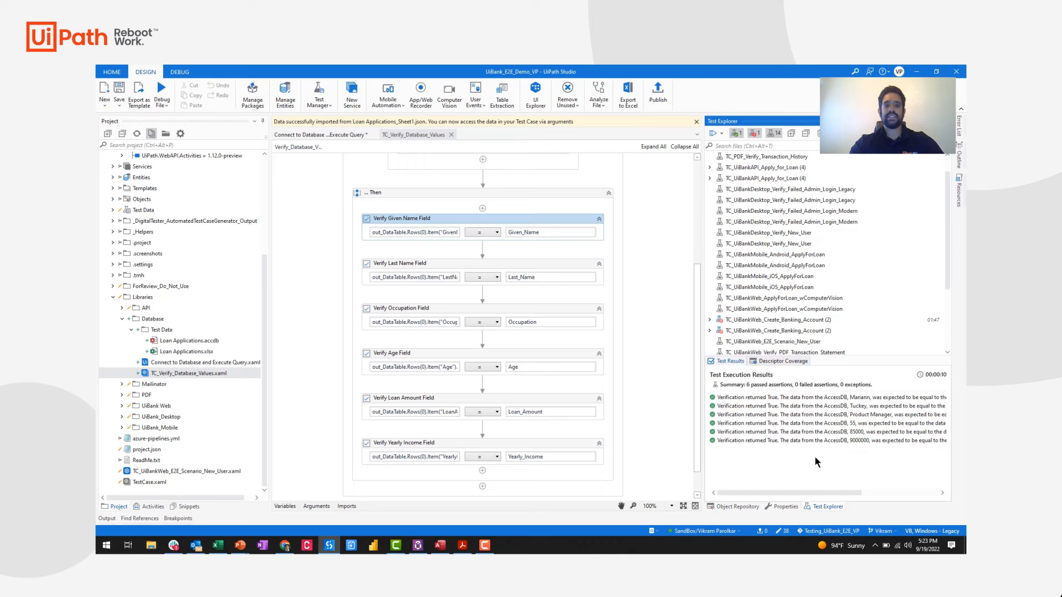
# Step: Bring up the ribbon's Test Manager options for the linked test case
pyautogui.click(318, 92)
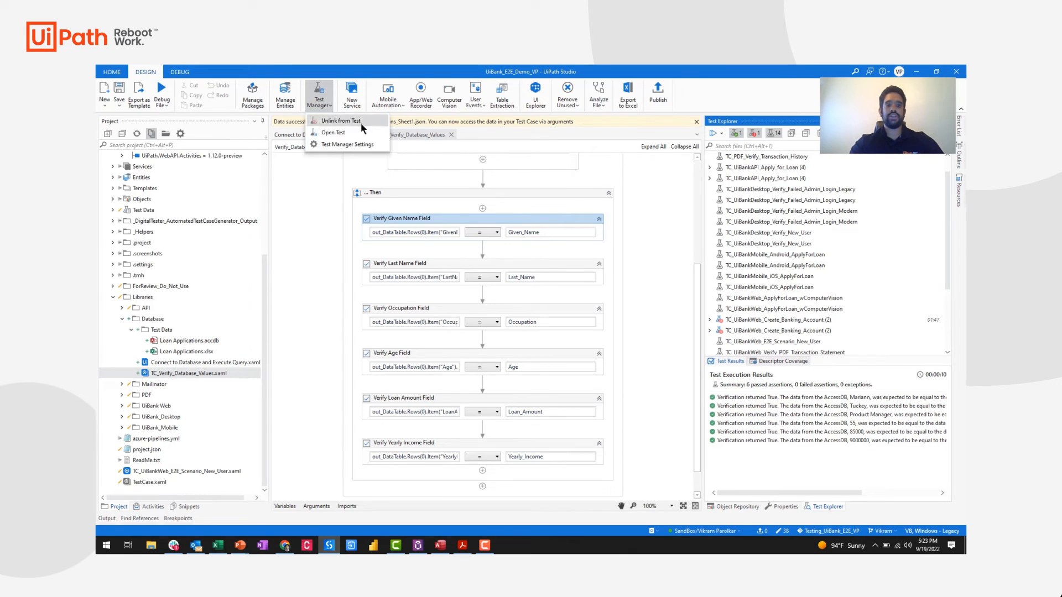
pyautogui.moveTo(721, 105)
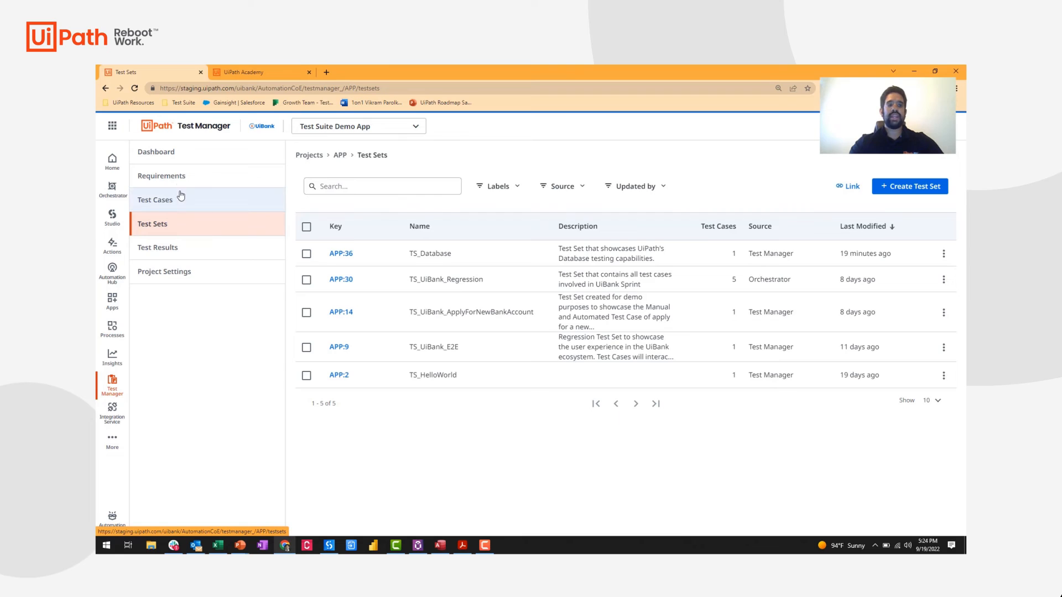
pyautogui.moveTo(186, 145)
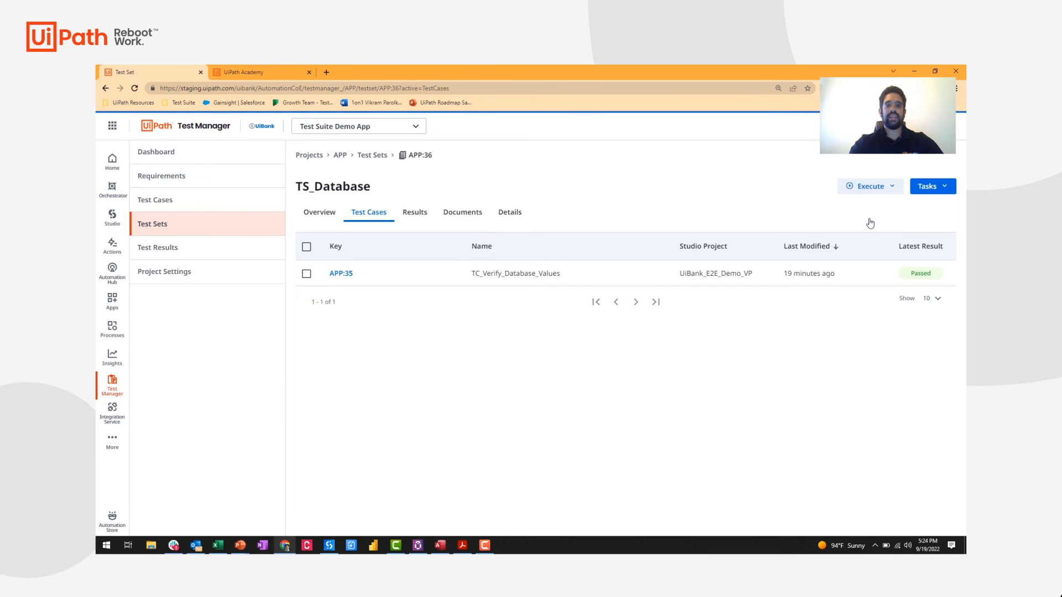
# Step: Start an automated execution of the TS_Database test set running three TC_Verify_Database_Values iterations
pyautogui.click(867, 185)
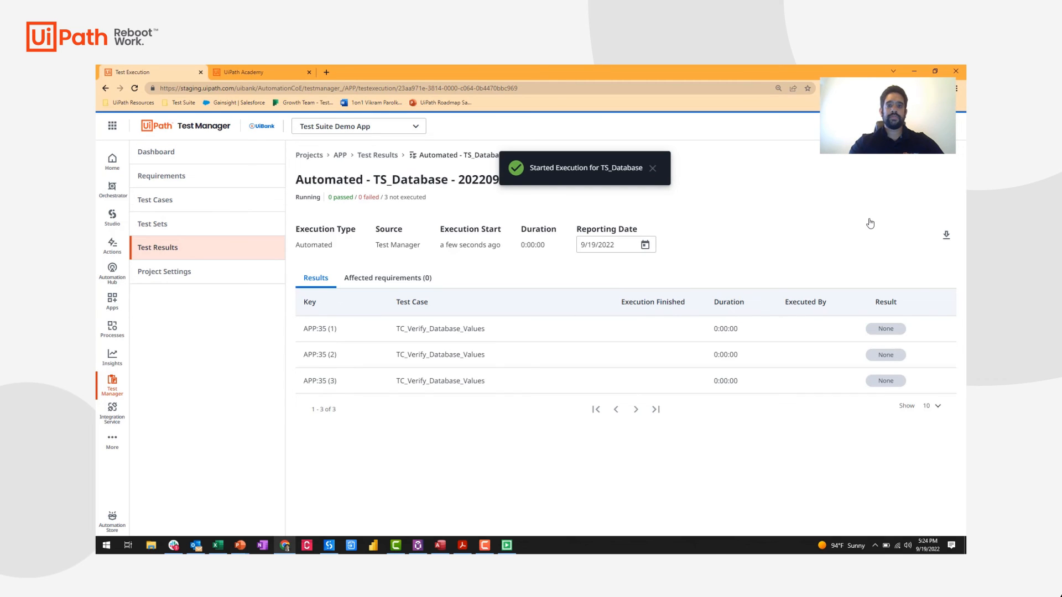
pyautogui.moveTo(826, 375)
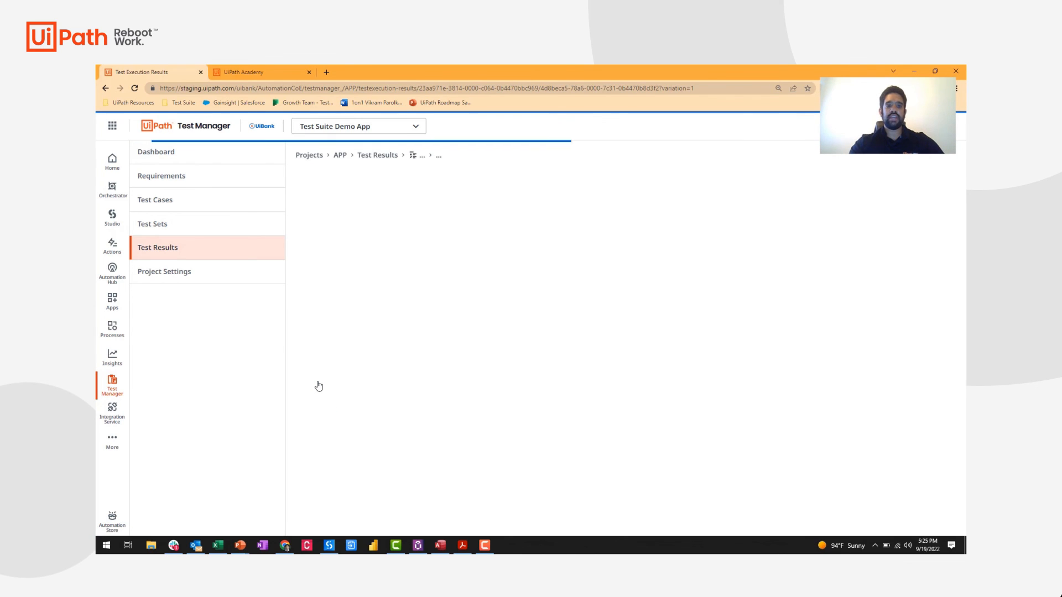
# Step: Show the passed iteration's execution details with its input argument values and robot details
pyautogui.click(438, 154)
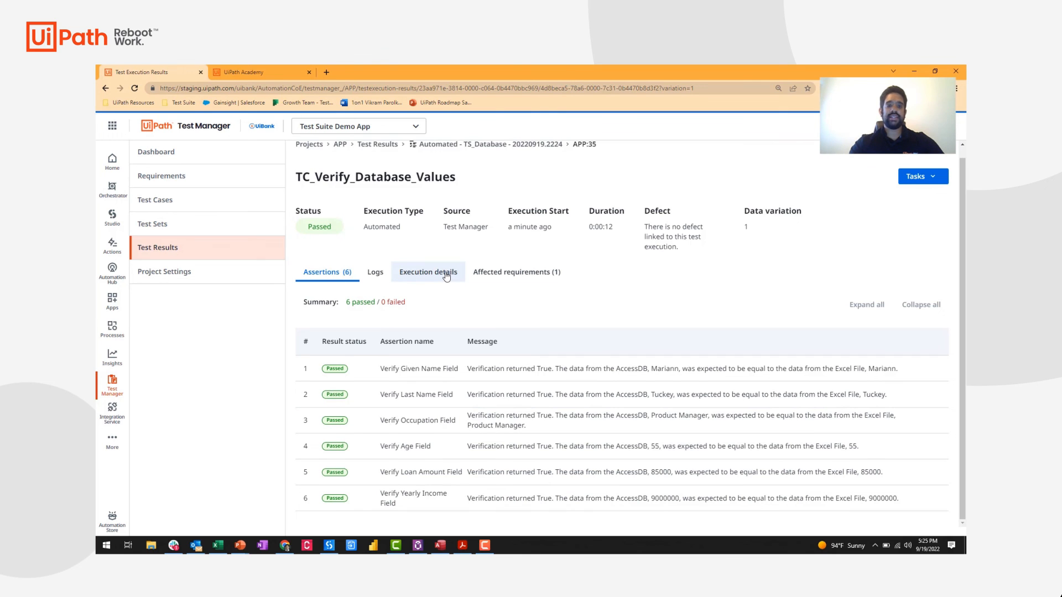
pyautogui.click(427, 272)
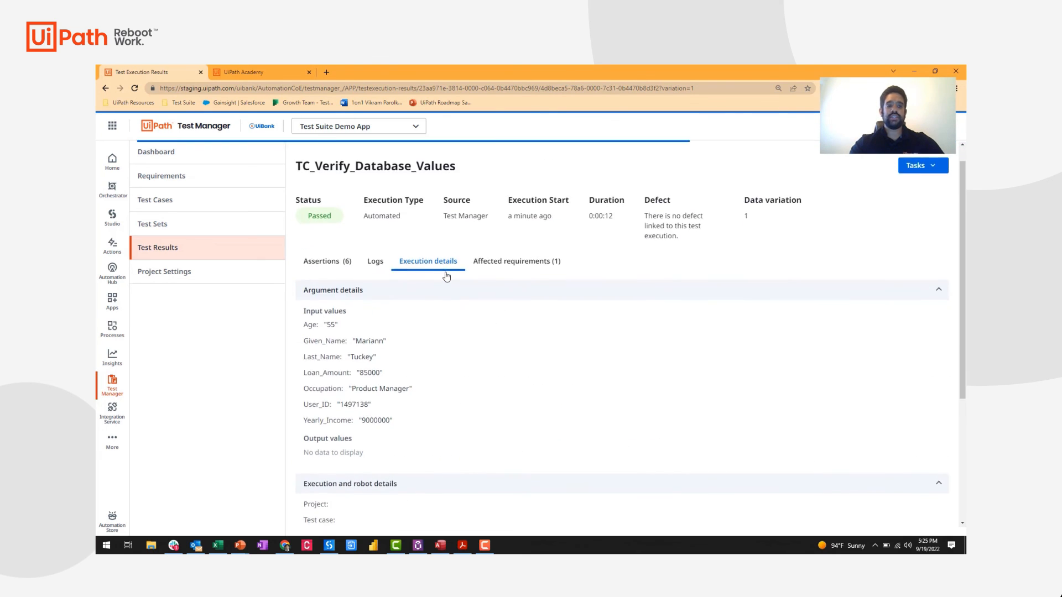
pyautogui.scroll(-3)
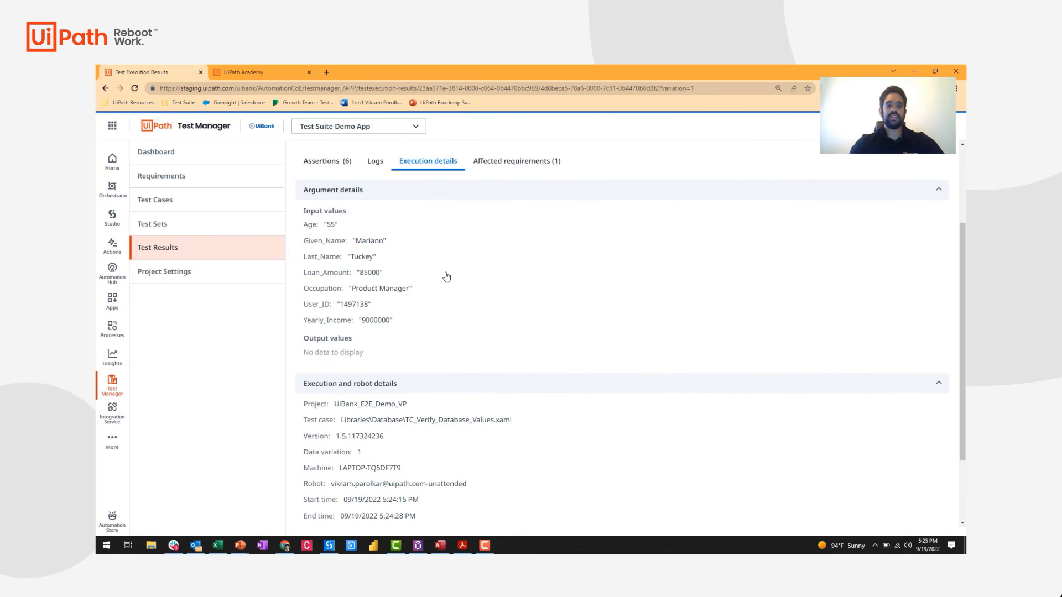
pyautogui.scroll(-3)
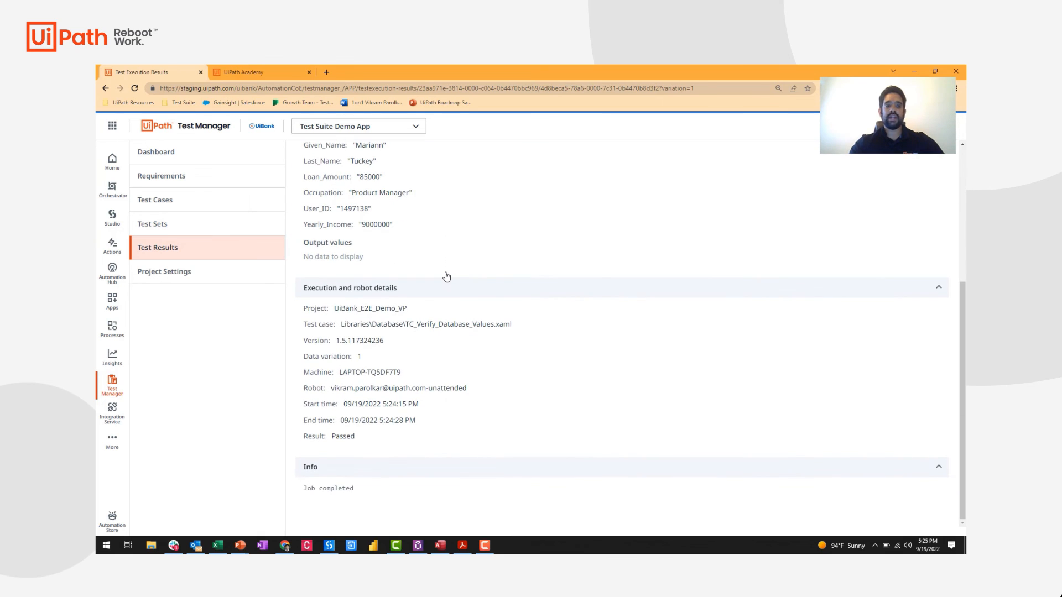